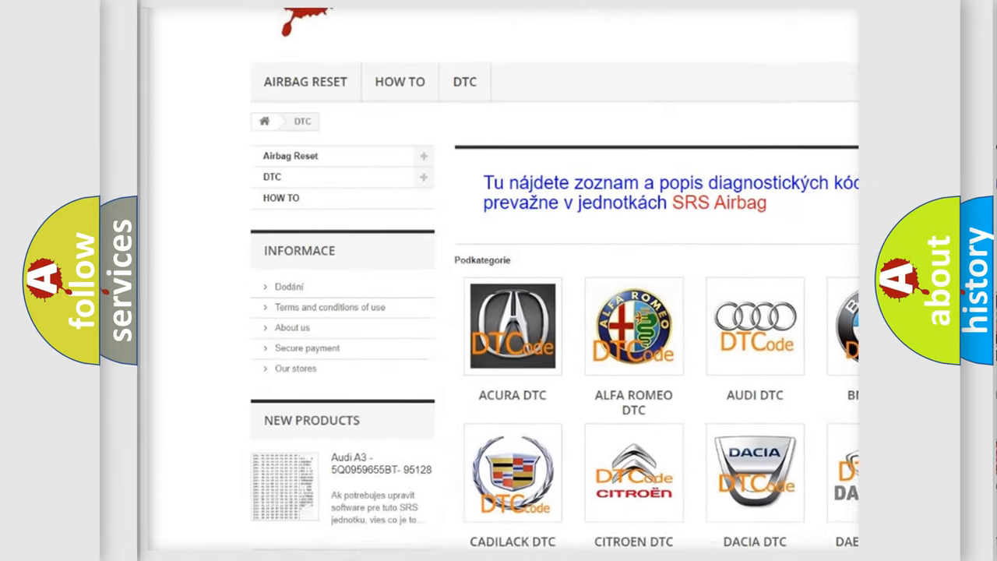
pyautogui.scroll(-3)
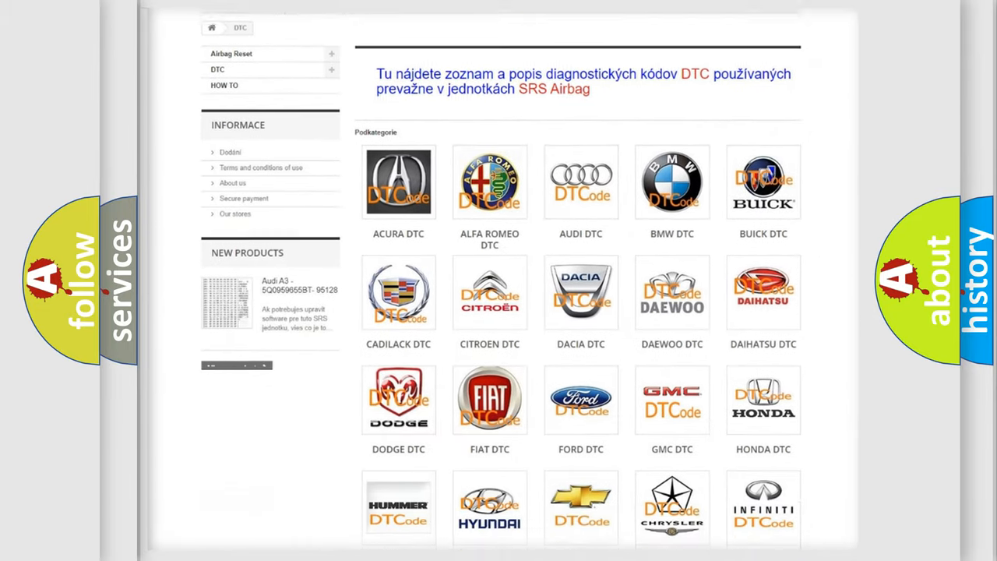
pyautogui.scroll(-3)
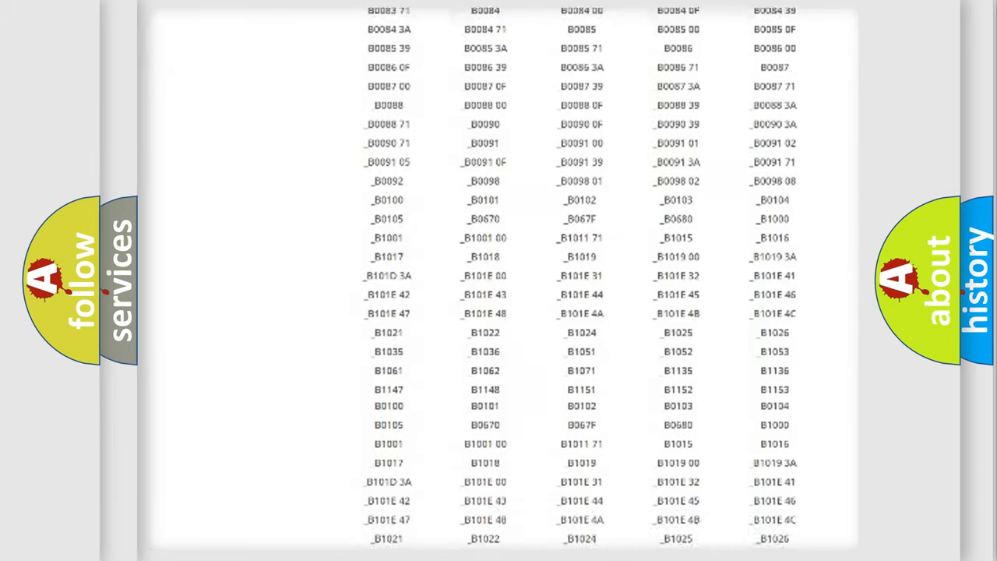
pyautogui.scroll(-3)
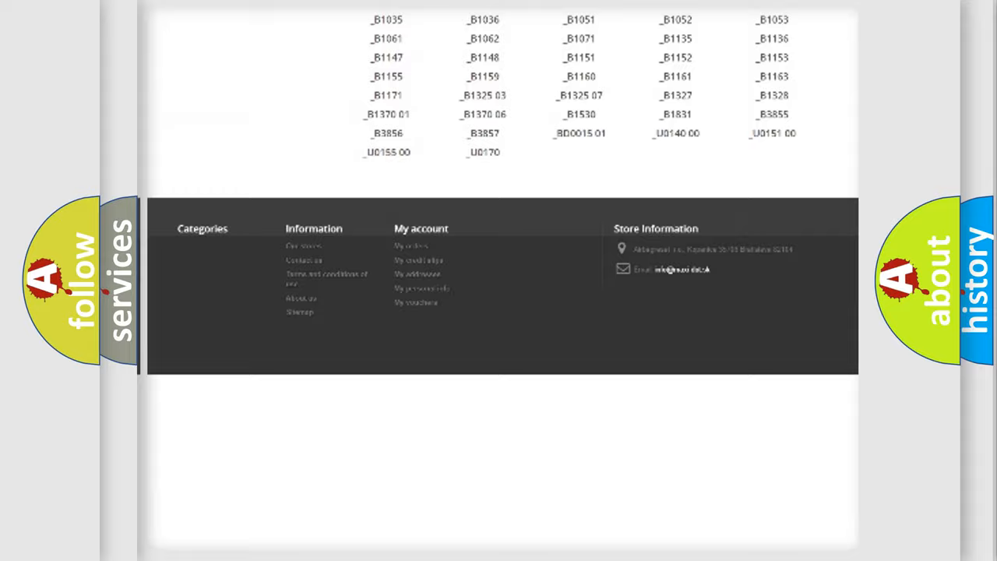
pyautogui.scroll(3)
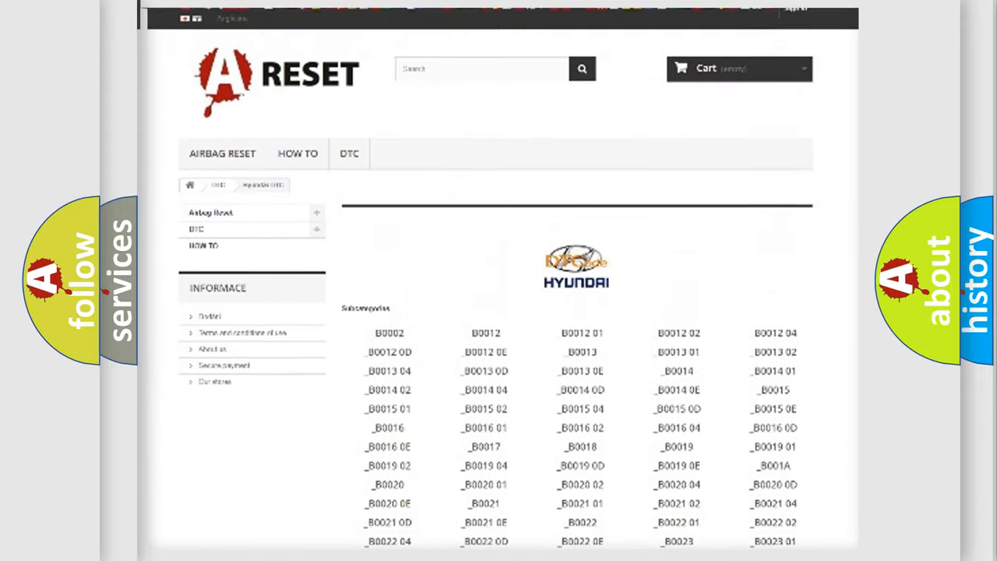